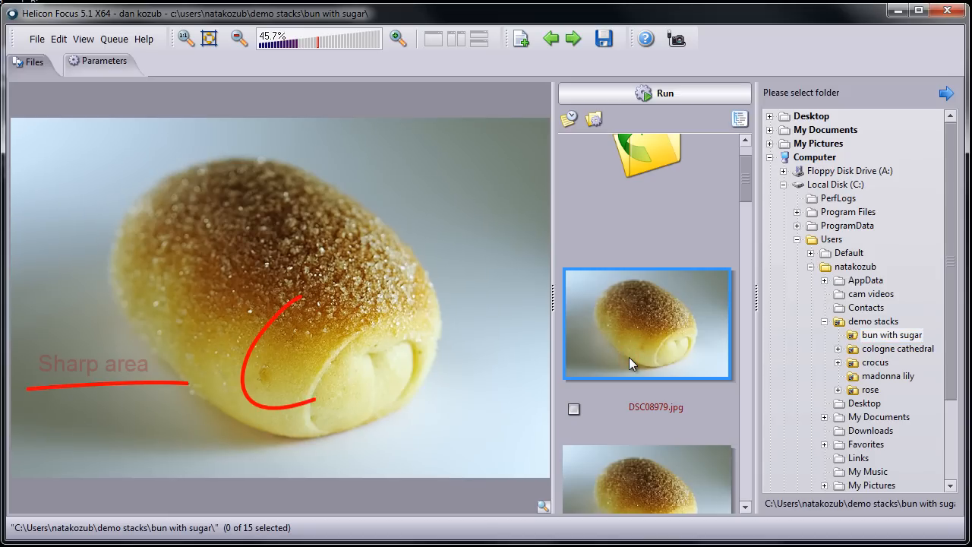
Step: Run focus stacking on the 15 bun source photos using Method B
scroll(down, 3)
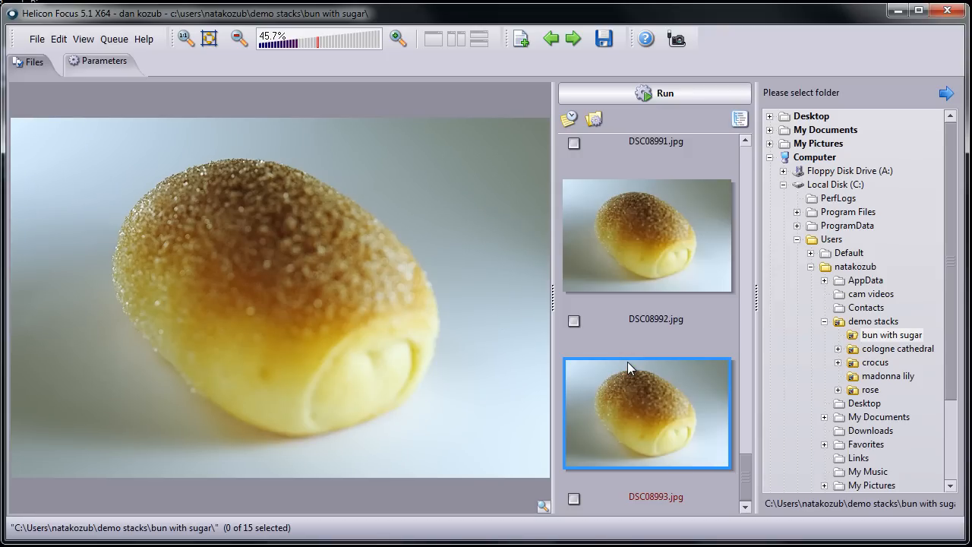
click(104, 61)
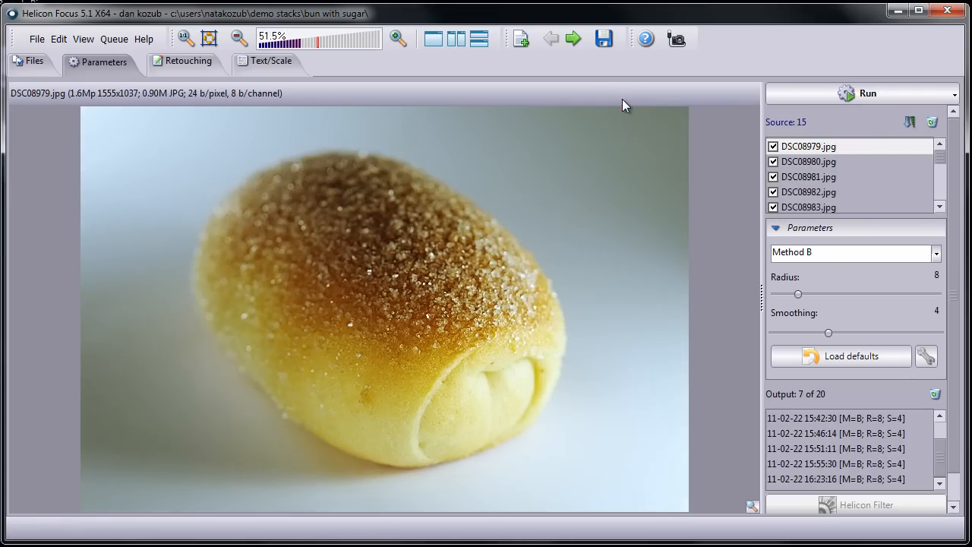
click(866, 93)
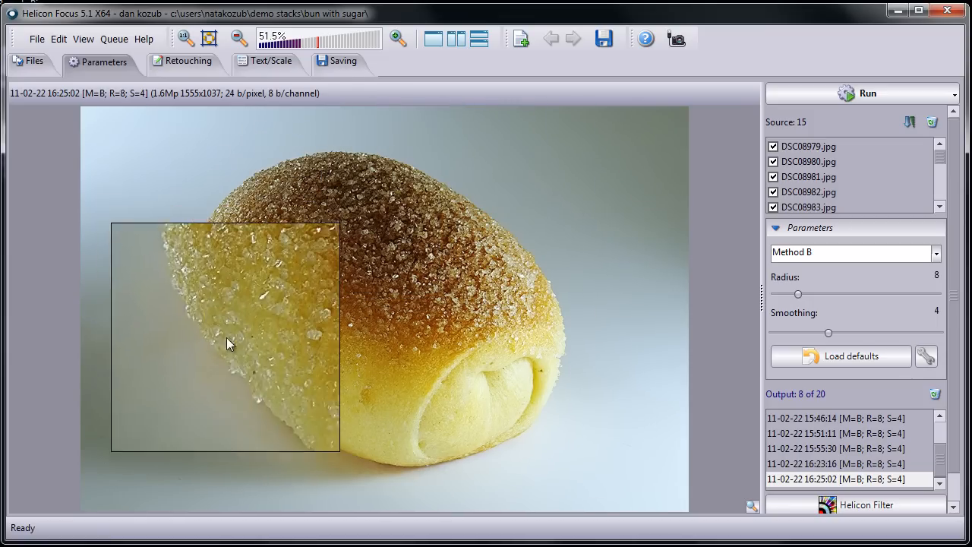
Step: Magnify the sugar crystals to check sharpness, then move to the saving options
drag(225, 337, 541, 337)
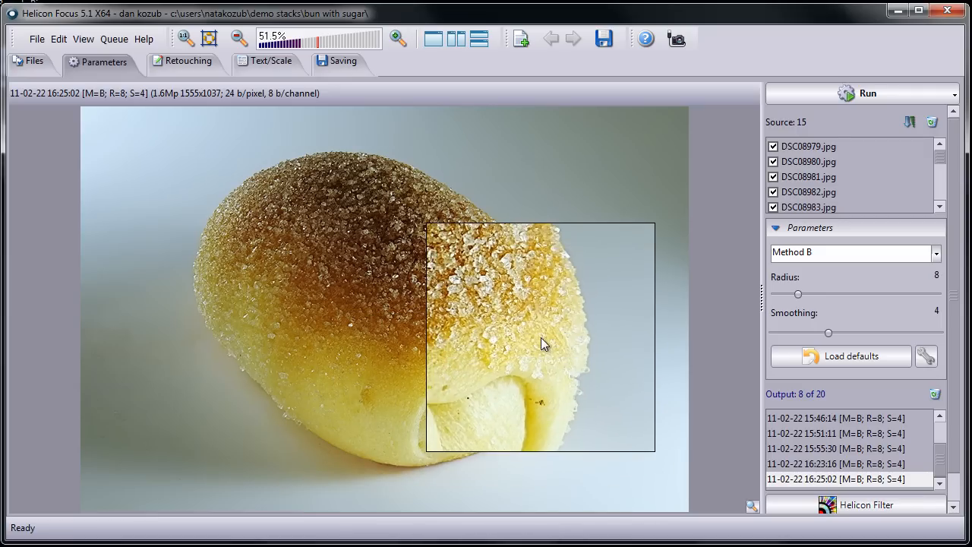
click(340, 61)
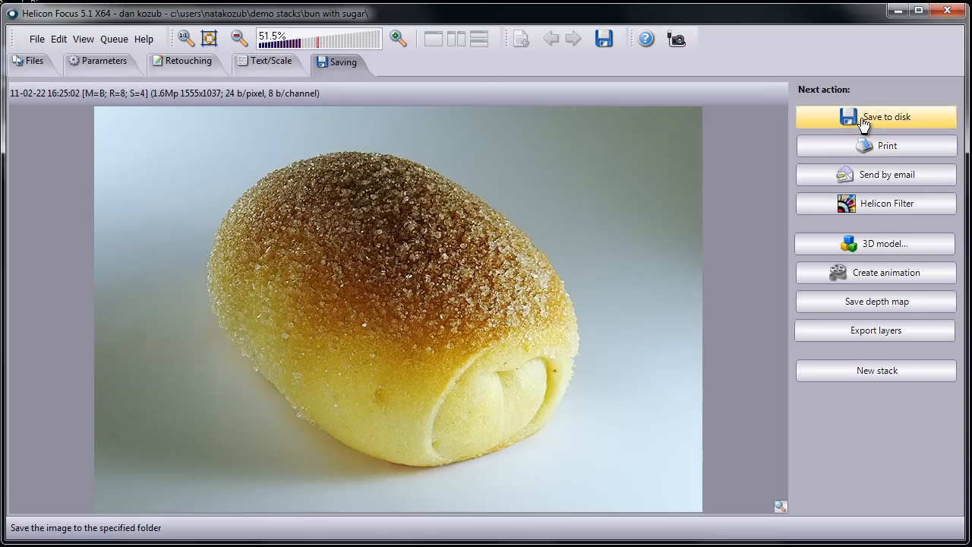
Step: Save the stacked bun composite to disk as a JPEG in the demo stacks folder
click(875, 115)
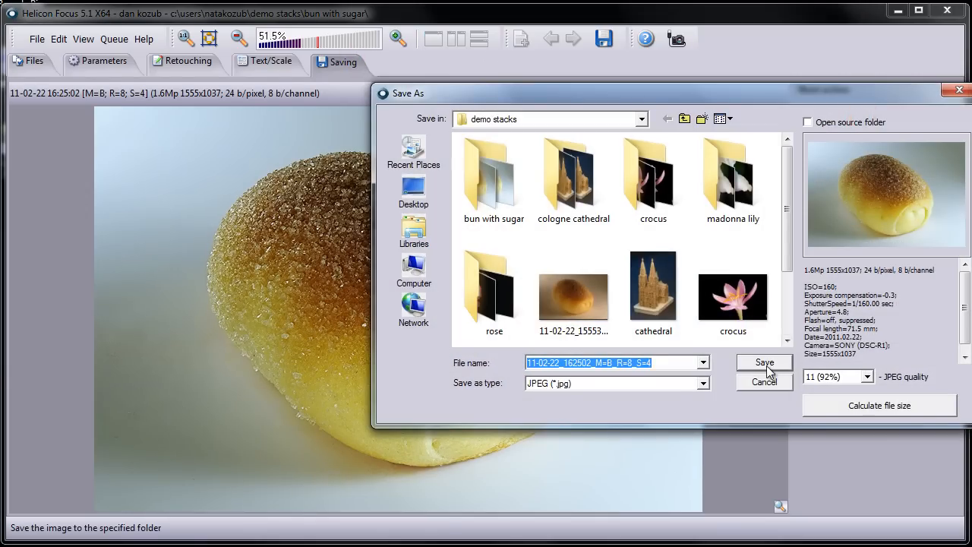
click(764, 361)
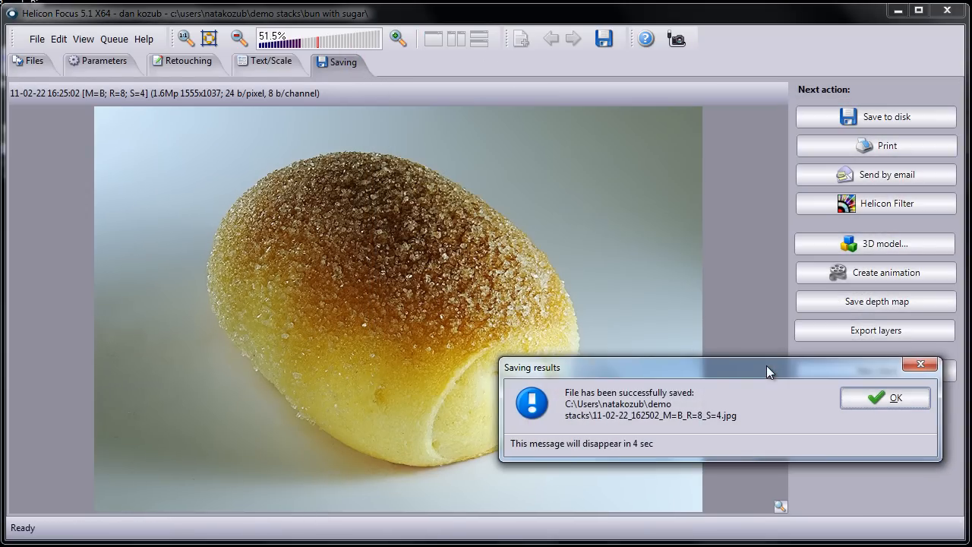
mouse_move(850, 392)
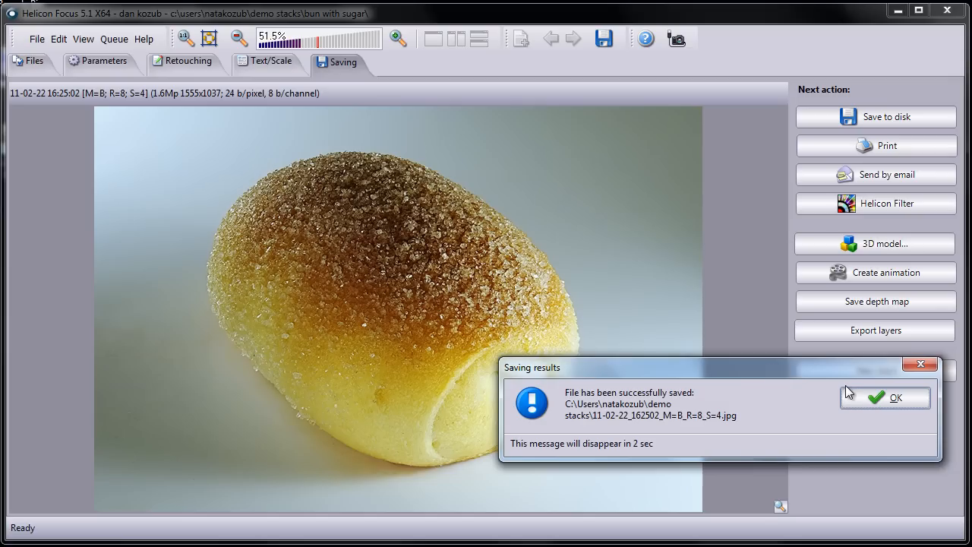